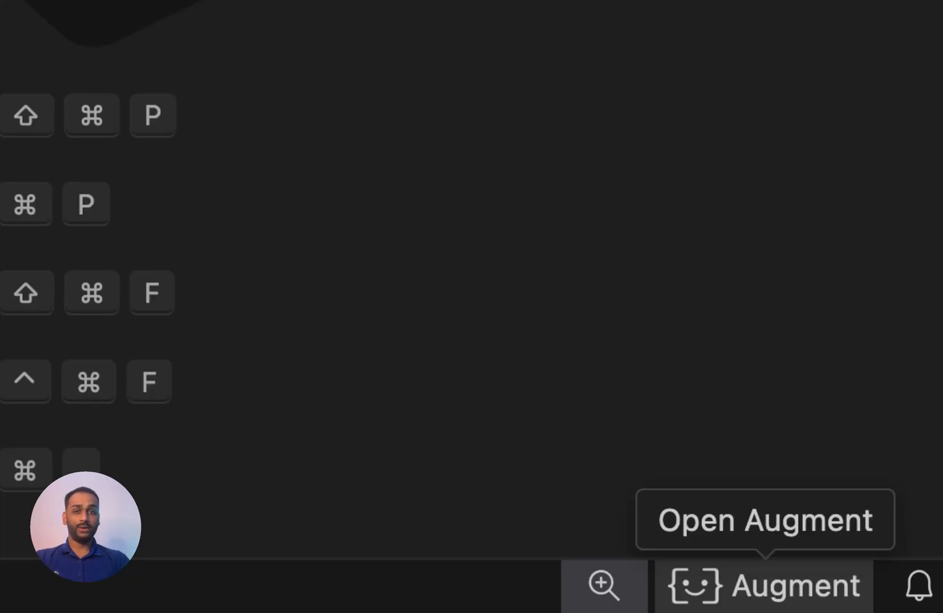
Open the Augment side panel showing the Voyager developer onboarding documentation thread.
left_click(781, 586)
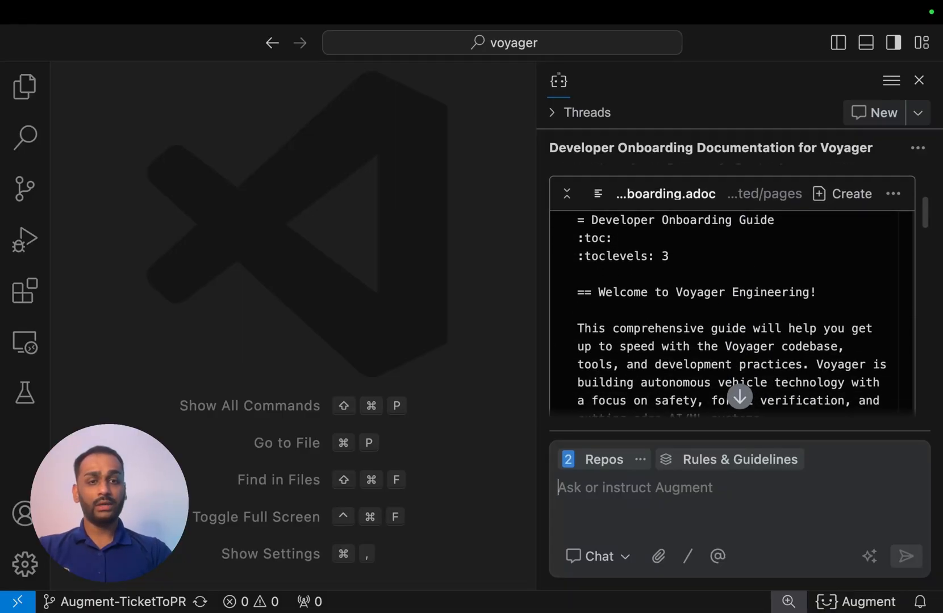
scroll("down", 3)
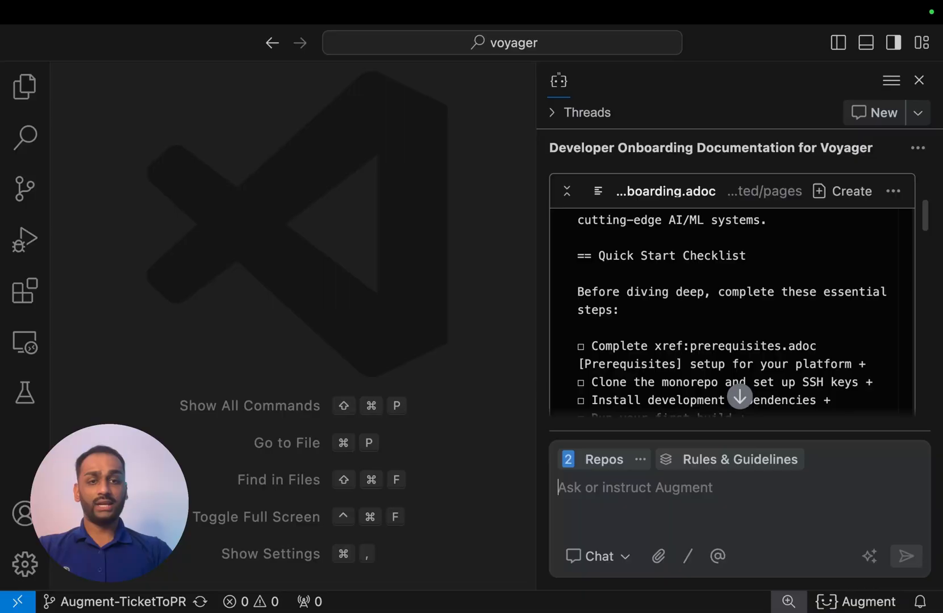
scroll("down", 3)
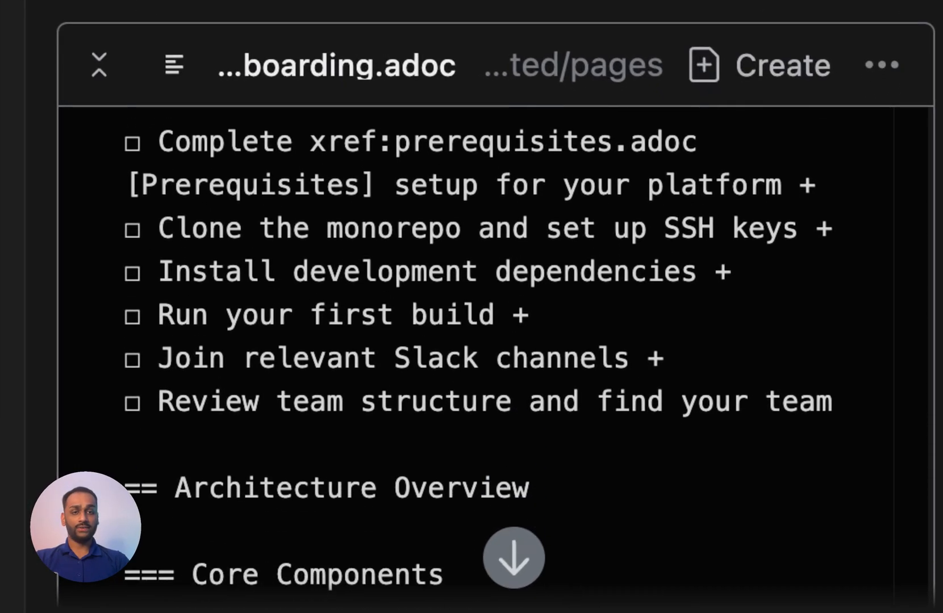
scroll("down", 3)
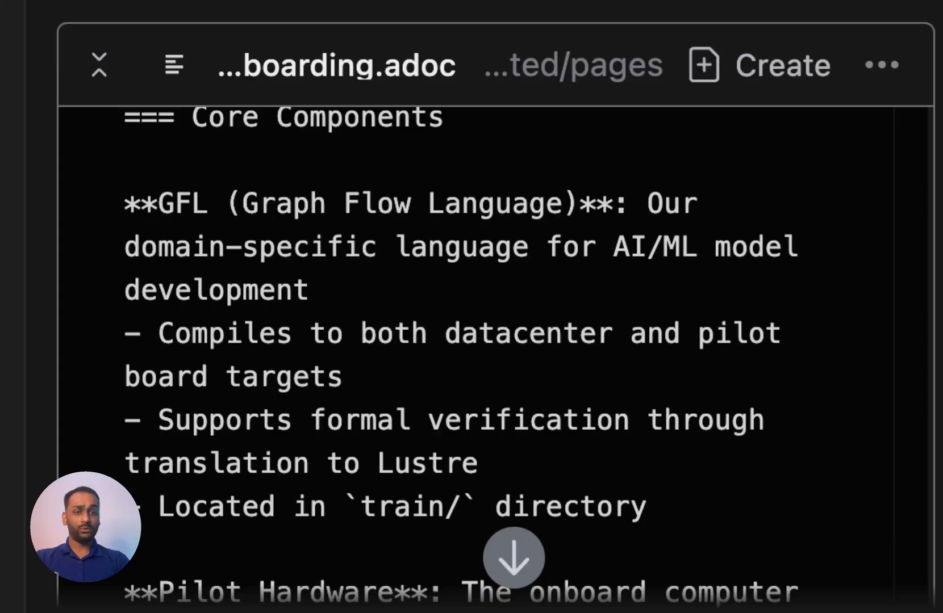
scroll("down", 3)
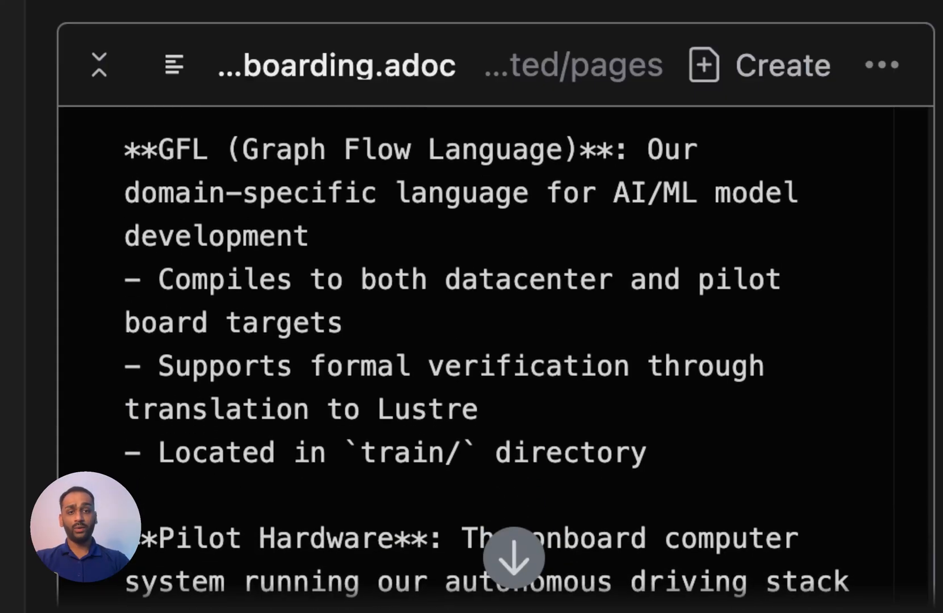
scroll("down", 3)
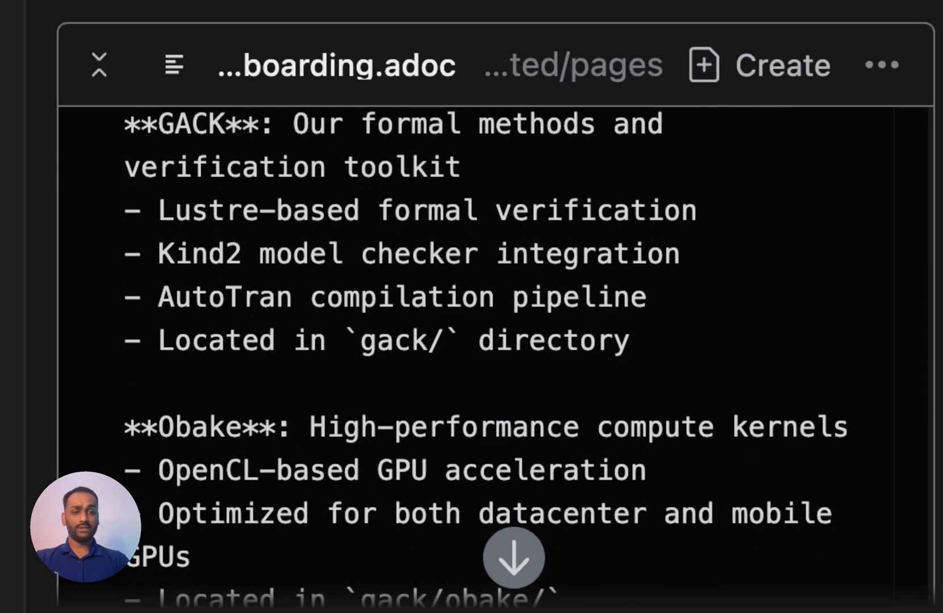
scroll("down", 3)
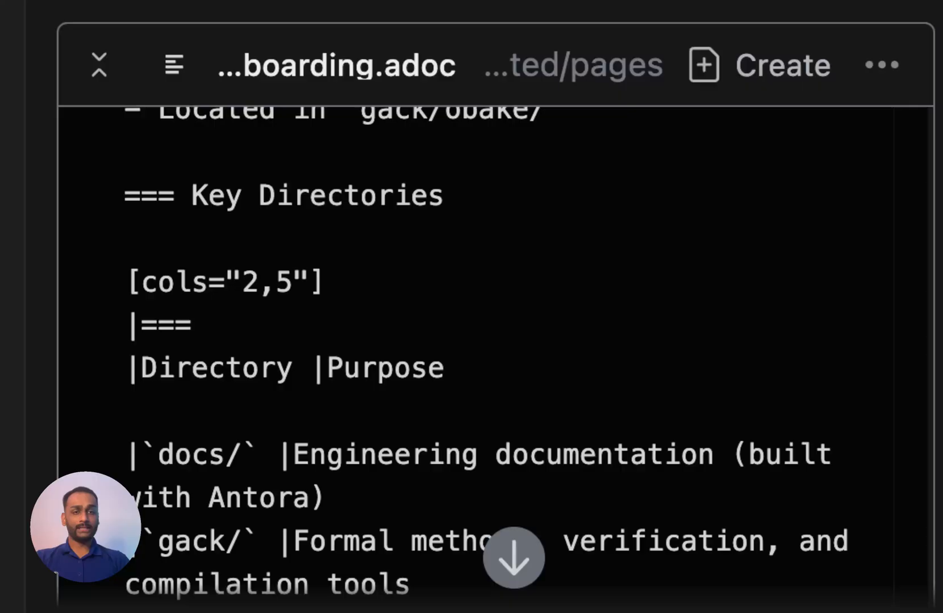
scroll("down", 3)
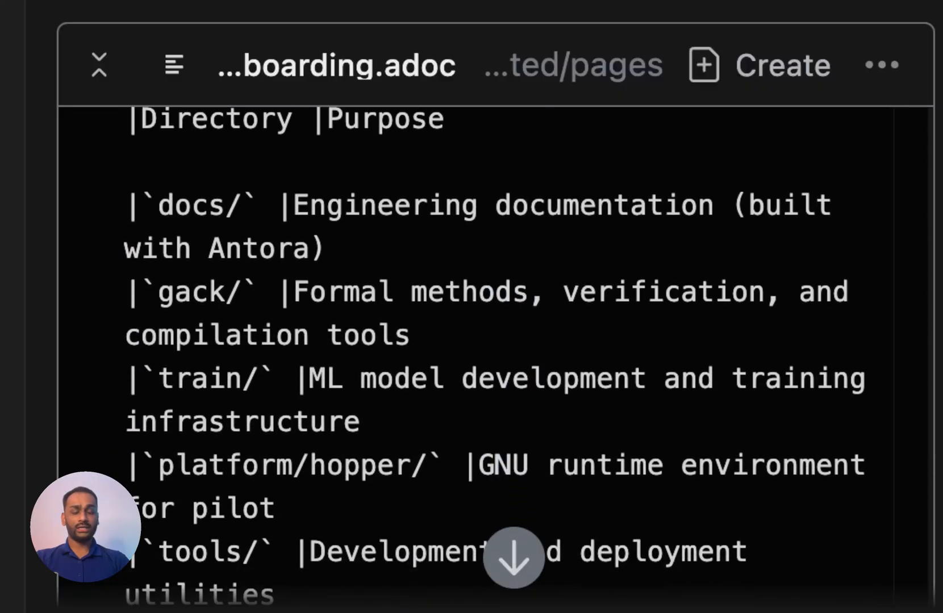
scroll("down", 3)
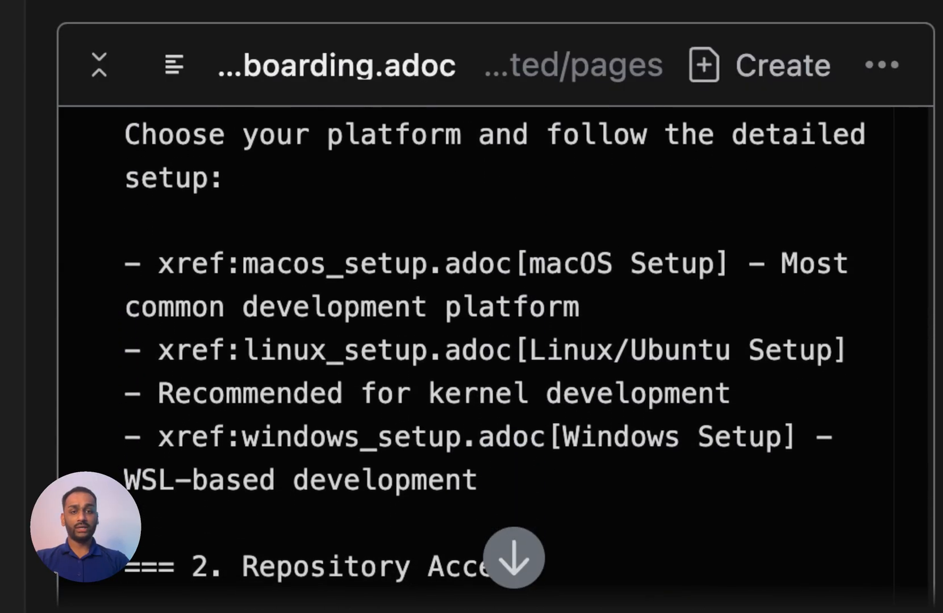
scroll("down", 3)
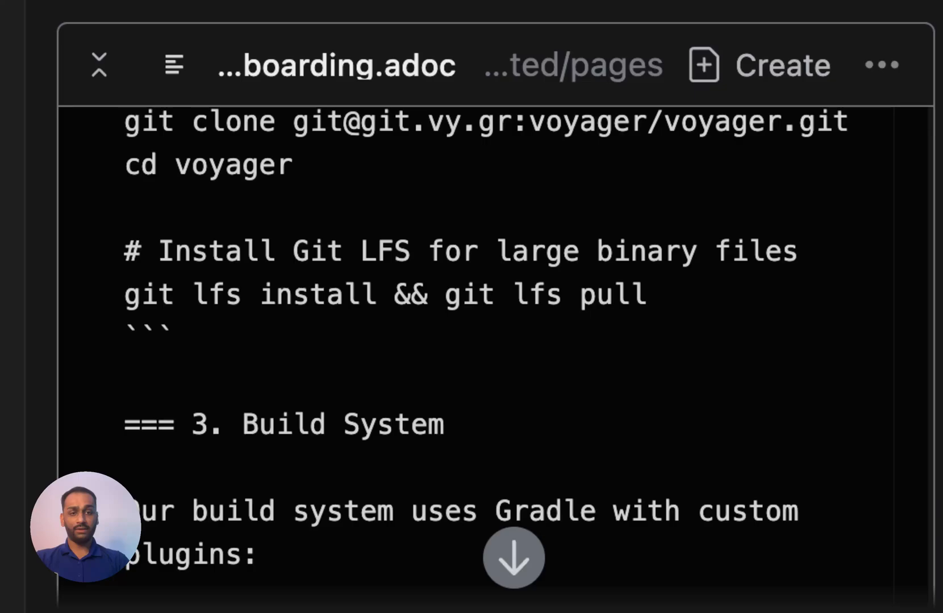
scroll("down", 3)
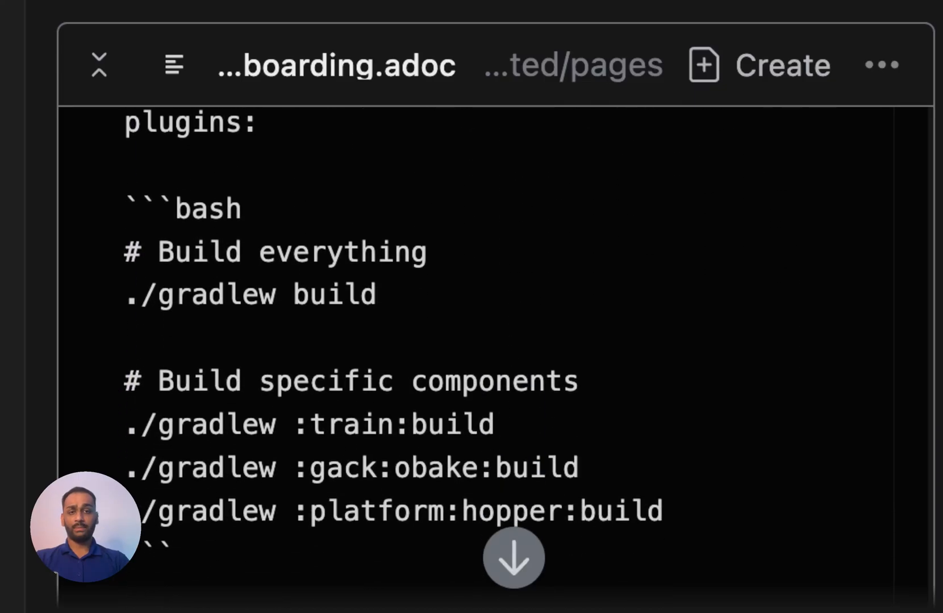
scroll("down", 3)
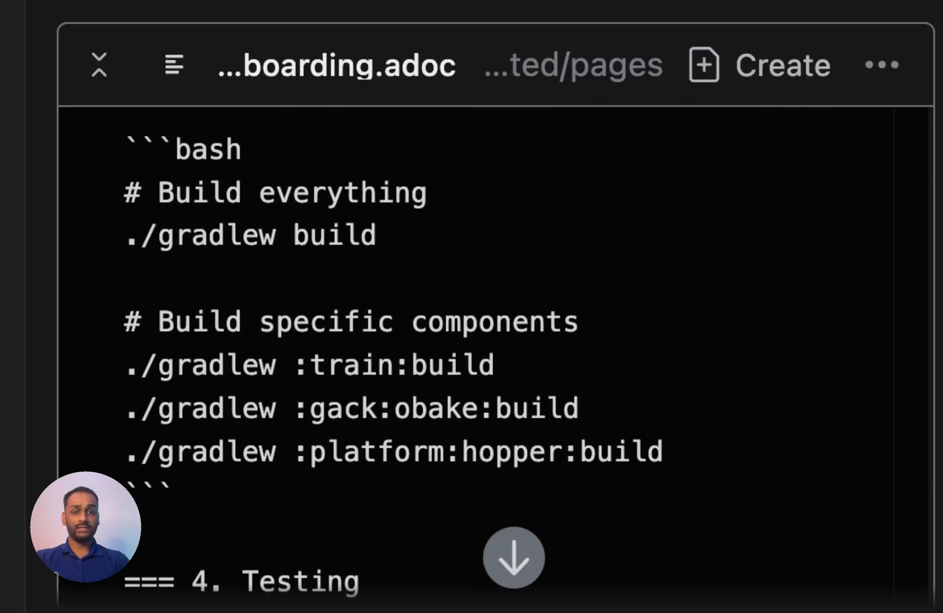
scroll("down", 3)
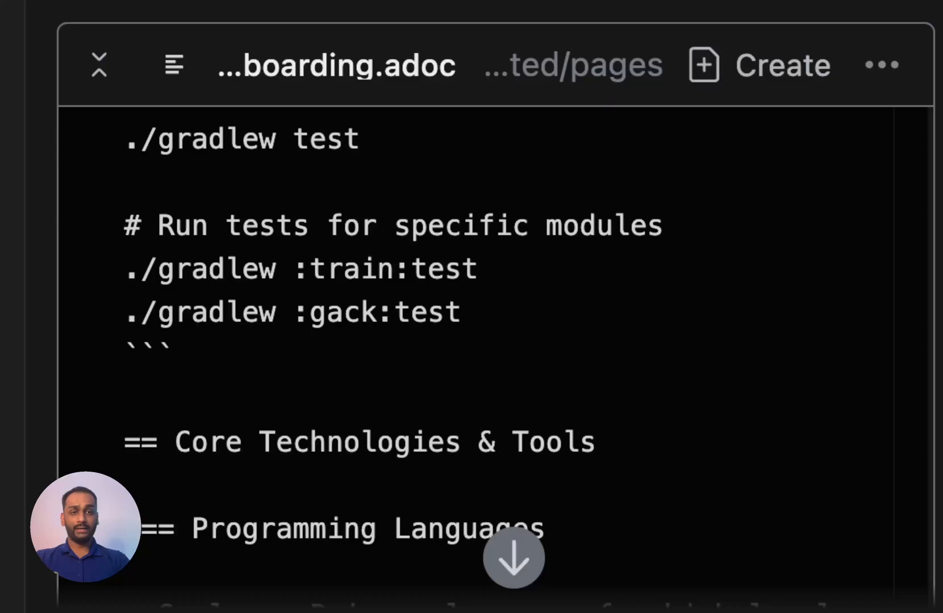
scroll("down", 3)
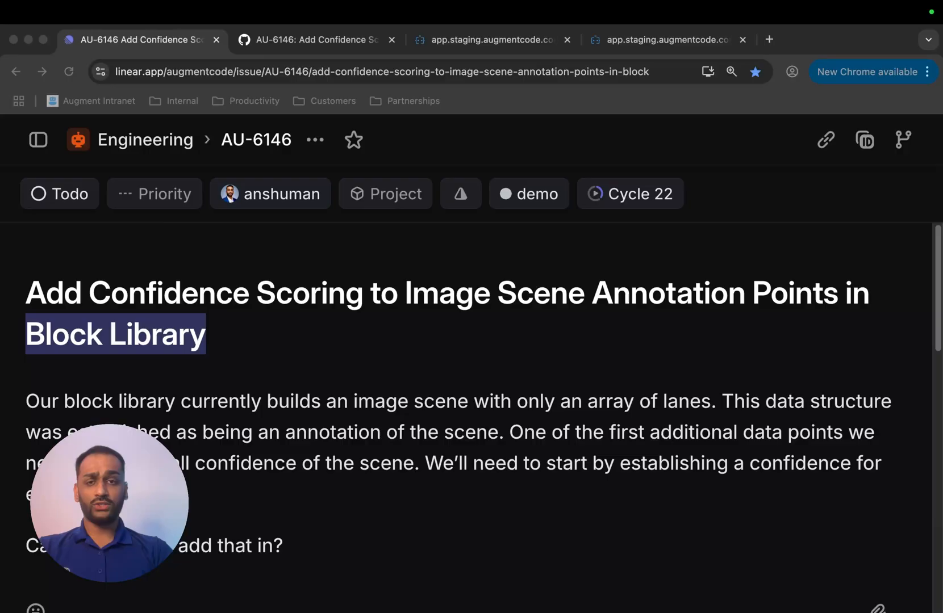
left_click(406, 293)
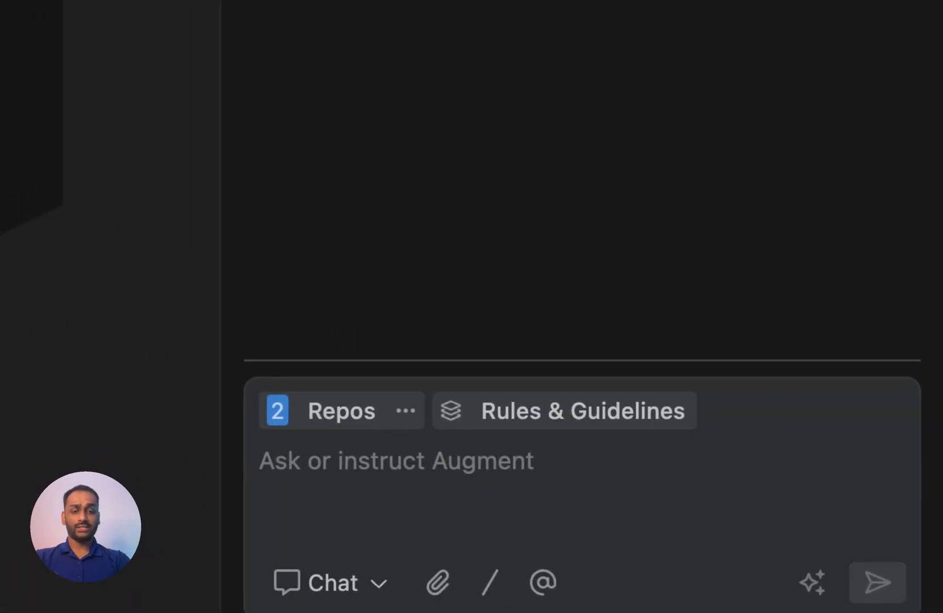
Ask Augment where the data structure for Image Scene lives in the Block Library.
type("Where")
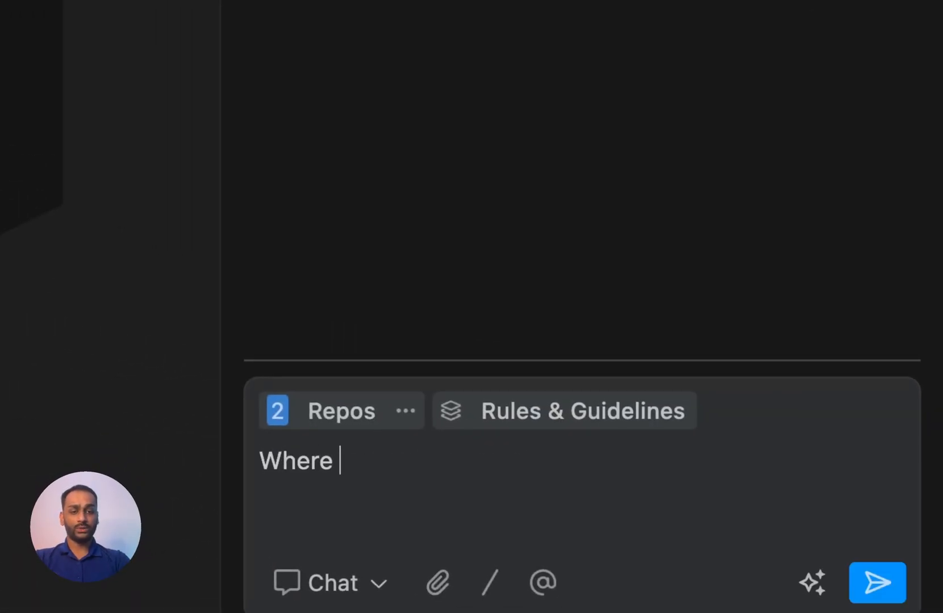
type("is the data str")
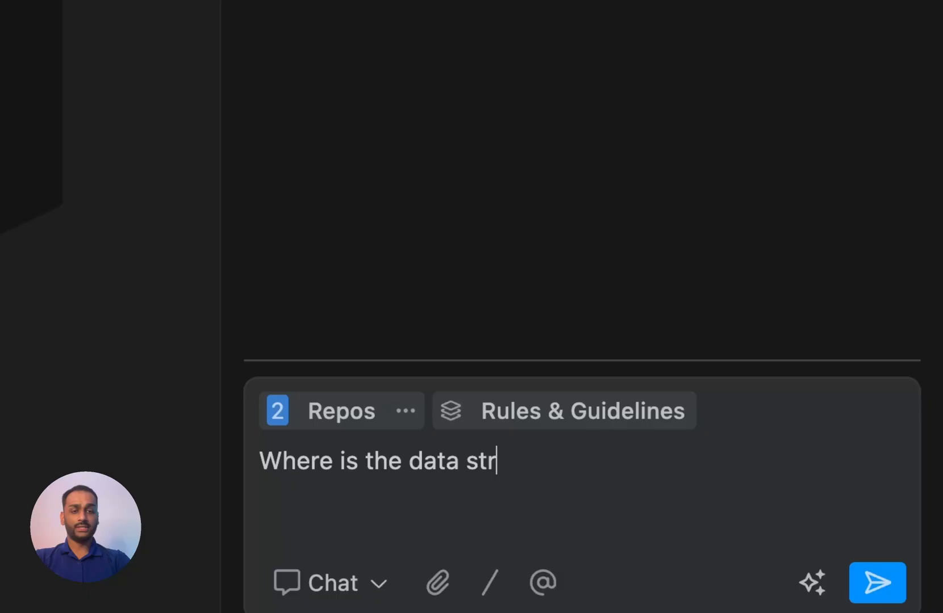
type("ucture for Image")
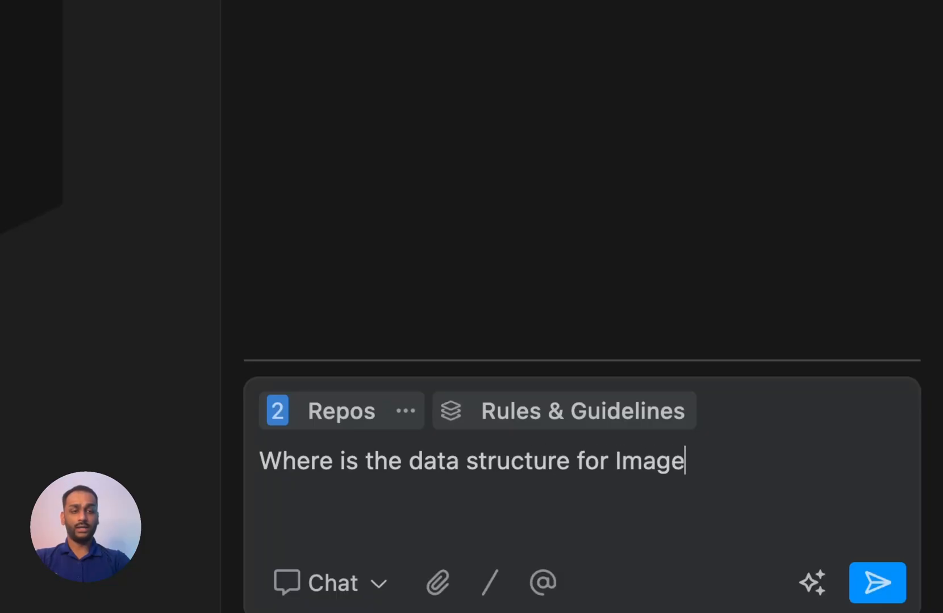
type("Scene in Blo")
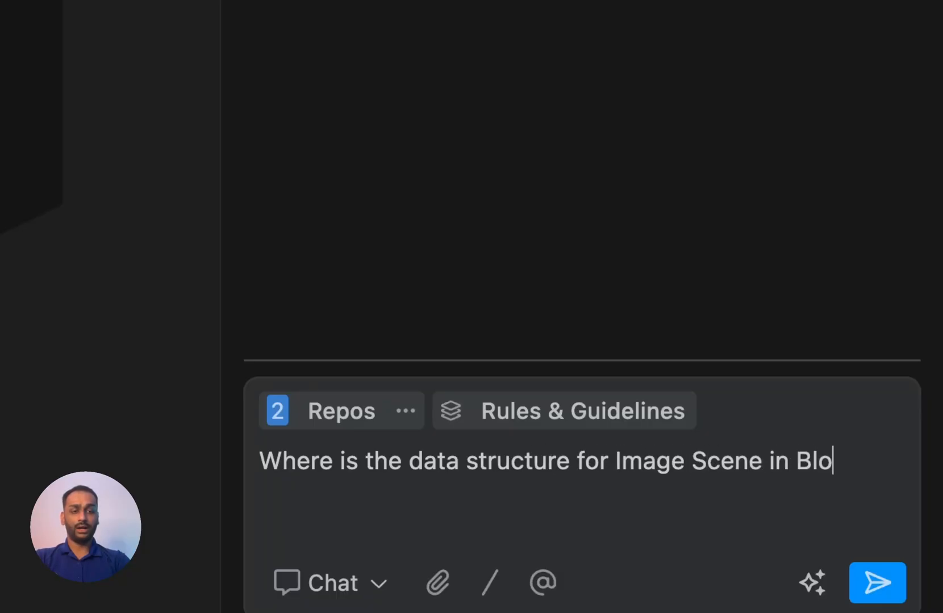
left_click(878, 582)
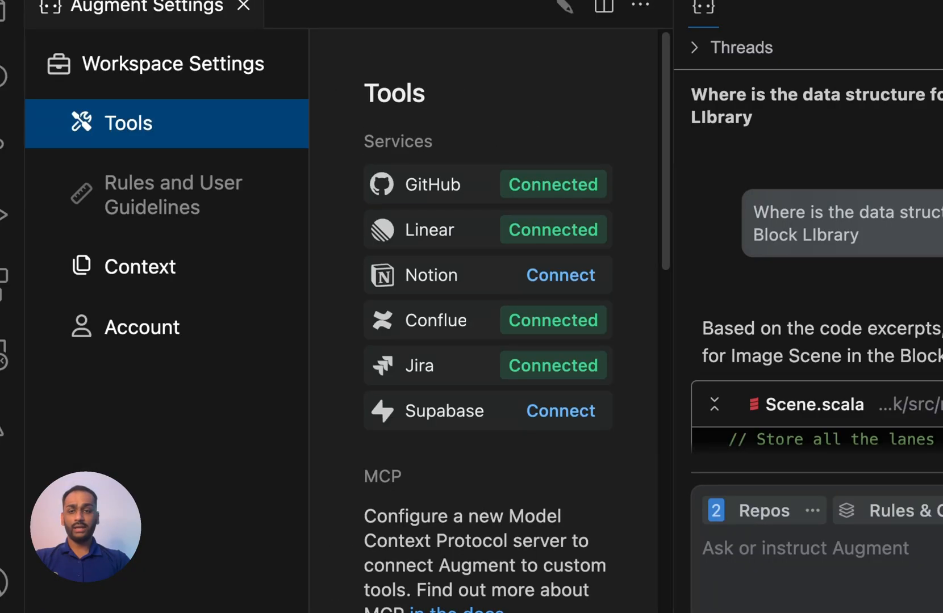
View the indexed context files, then the Rules and User Guidelines page with no rule files.
left_click(139, 266)
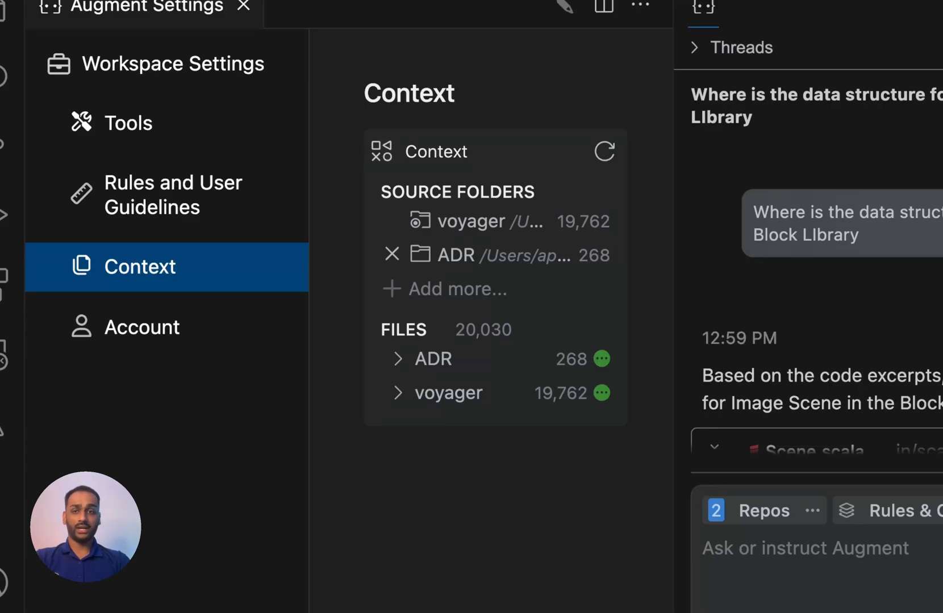
left_click(172, 195)
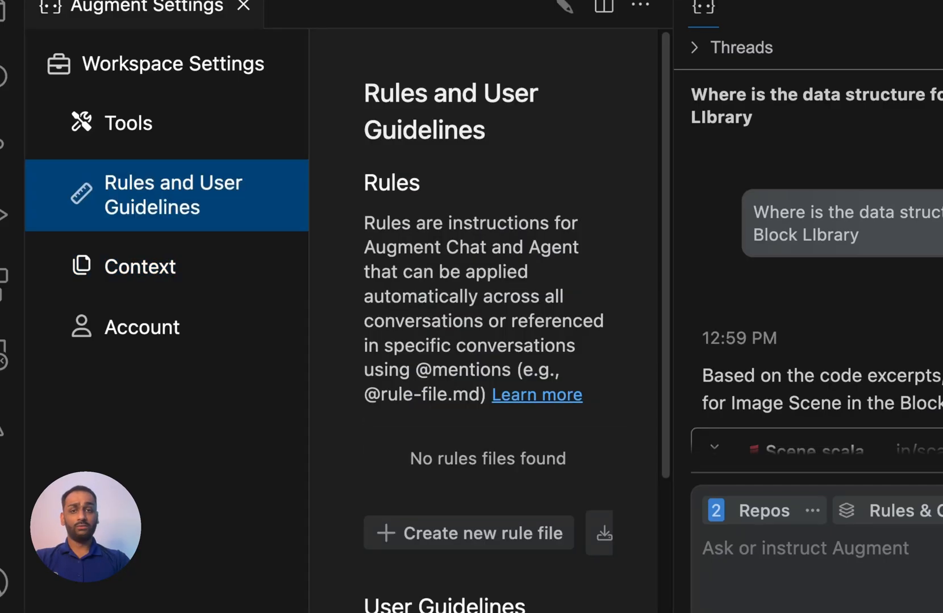
scroll("down", 3)
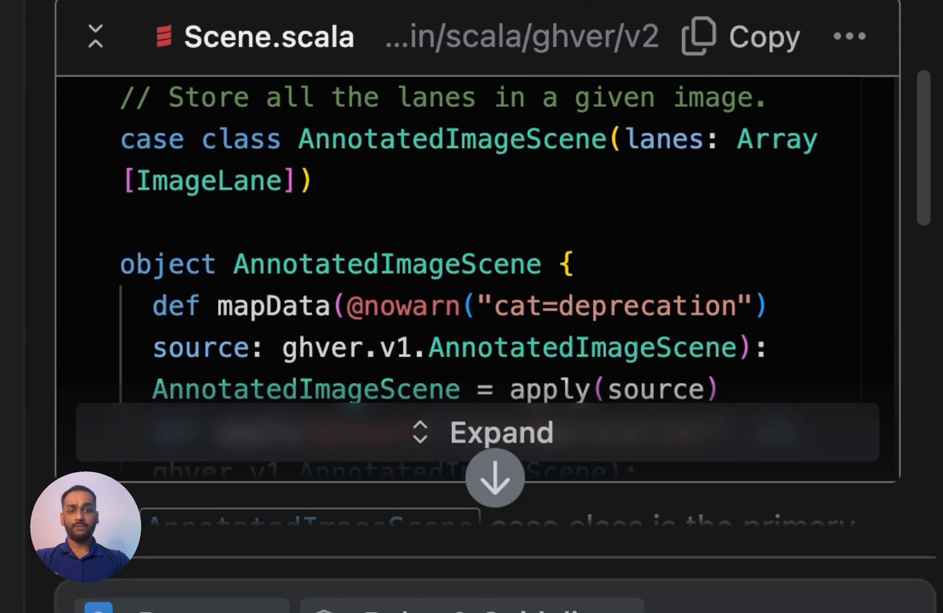
scroll("up", 3)
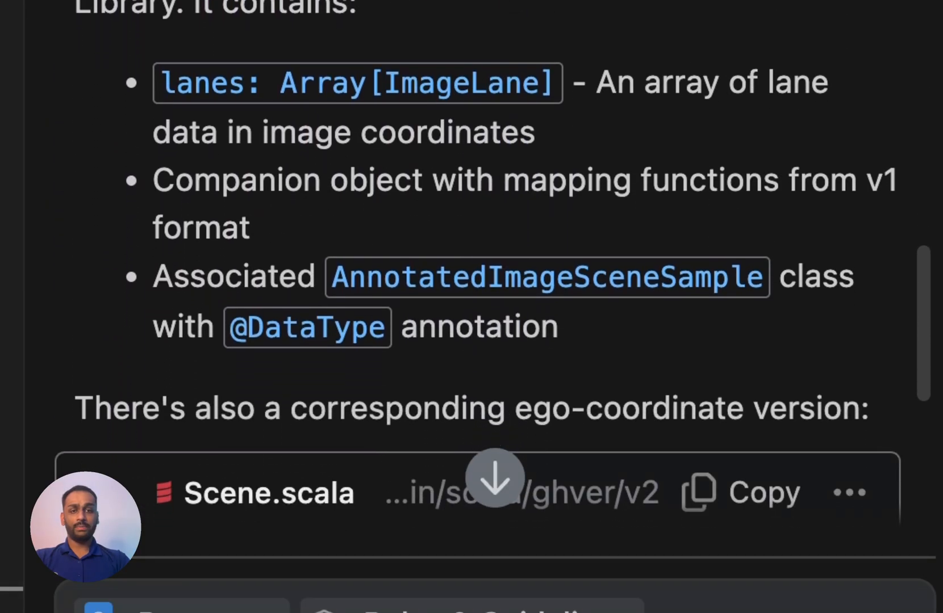
scroll("down", 3)
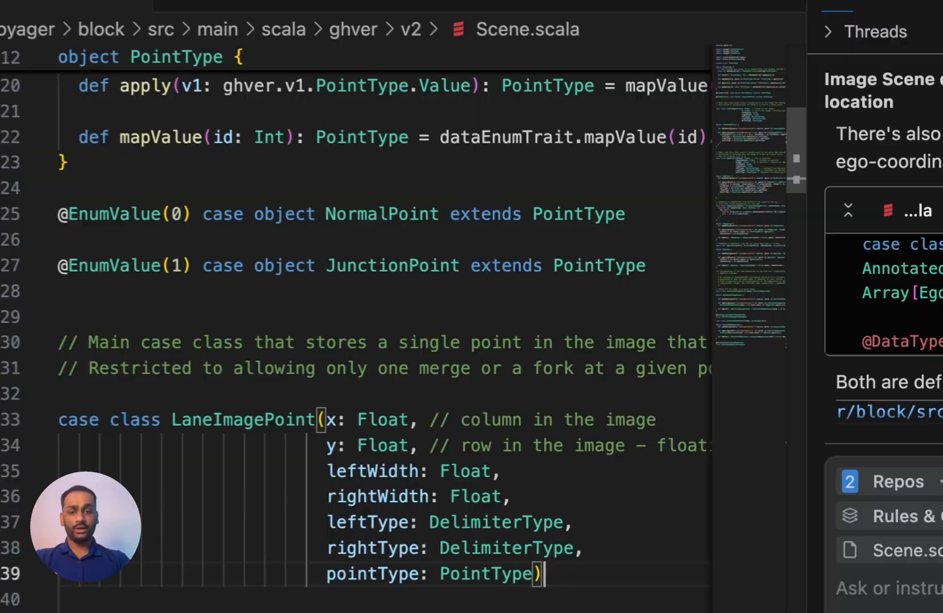
Add a confidence Float field to LaneImagePoint via Augment completions on 'confi'.
scroll("down", 3)
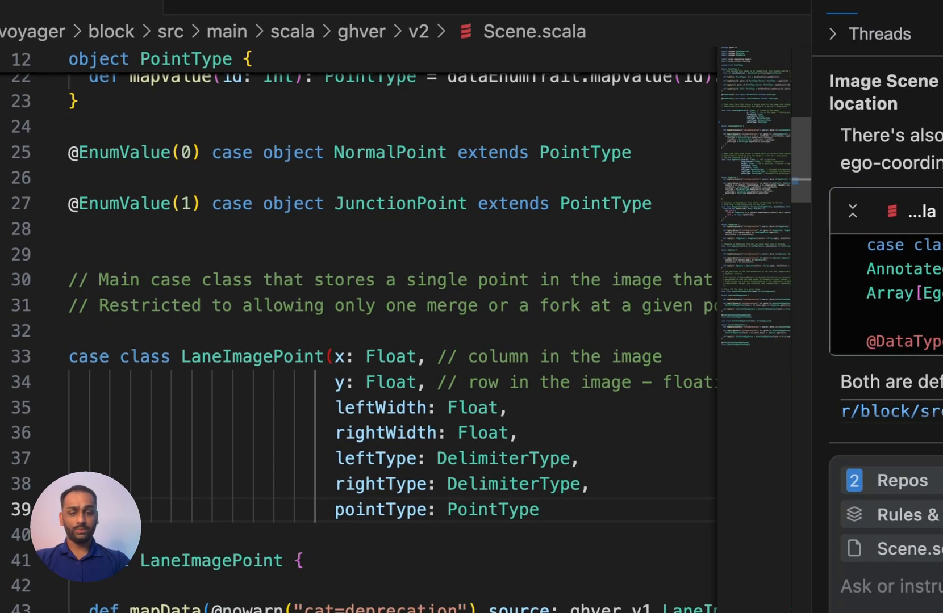
type("c")
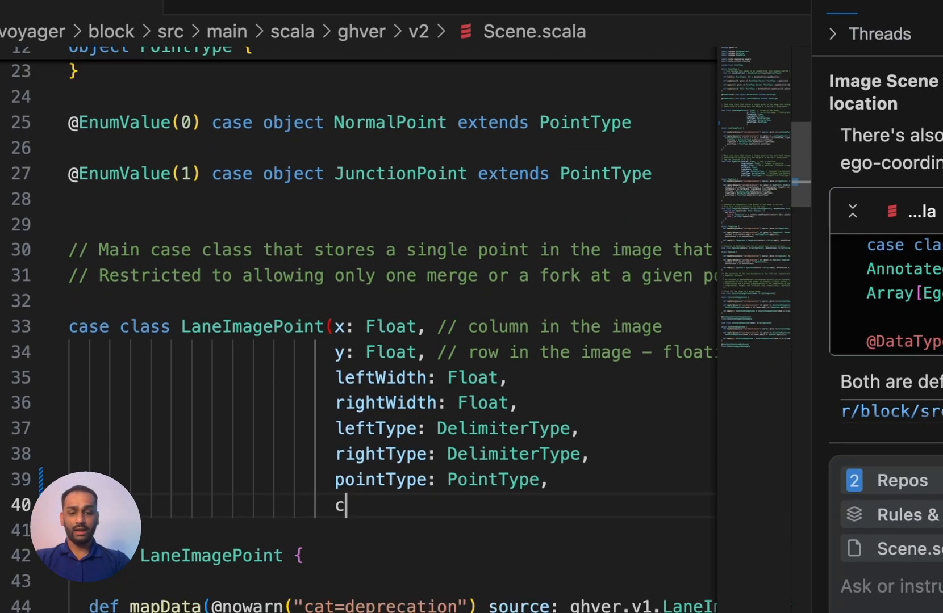
type("onfidence: Float)")
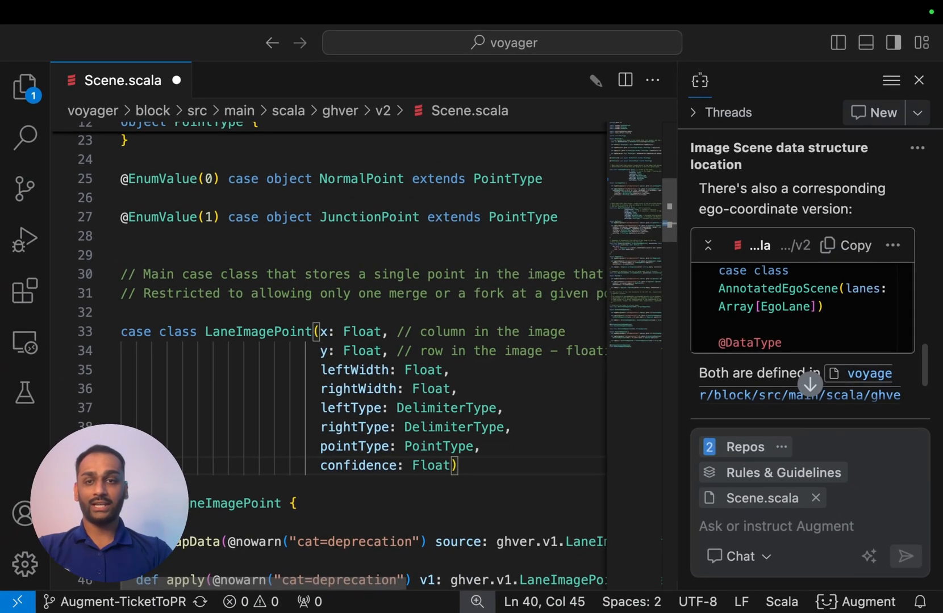
Start a new def above mapData, trying completions such as 'updateConf'.
scroll("down", 3)
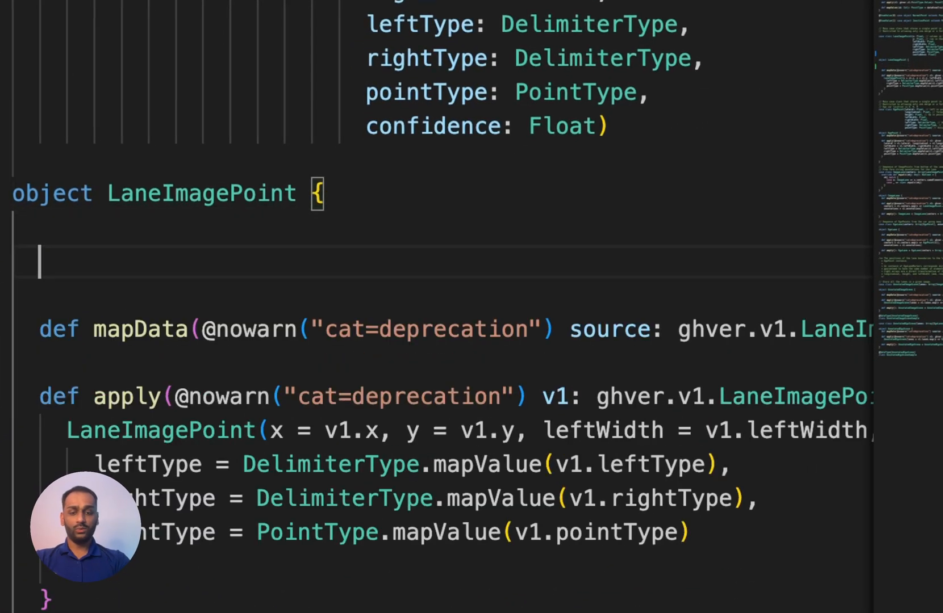
type("def")
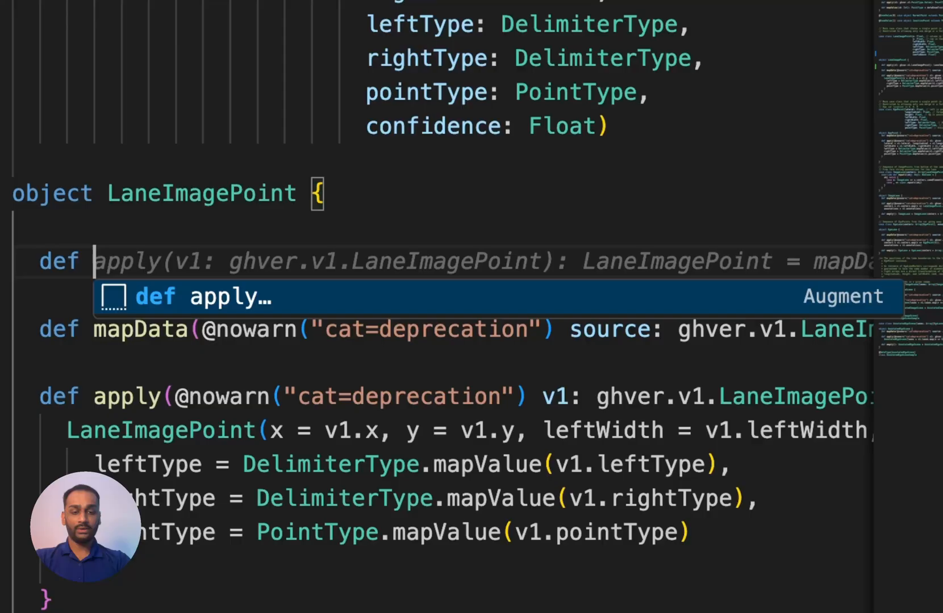
type("cofid")
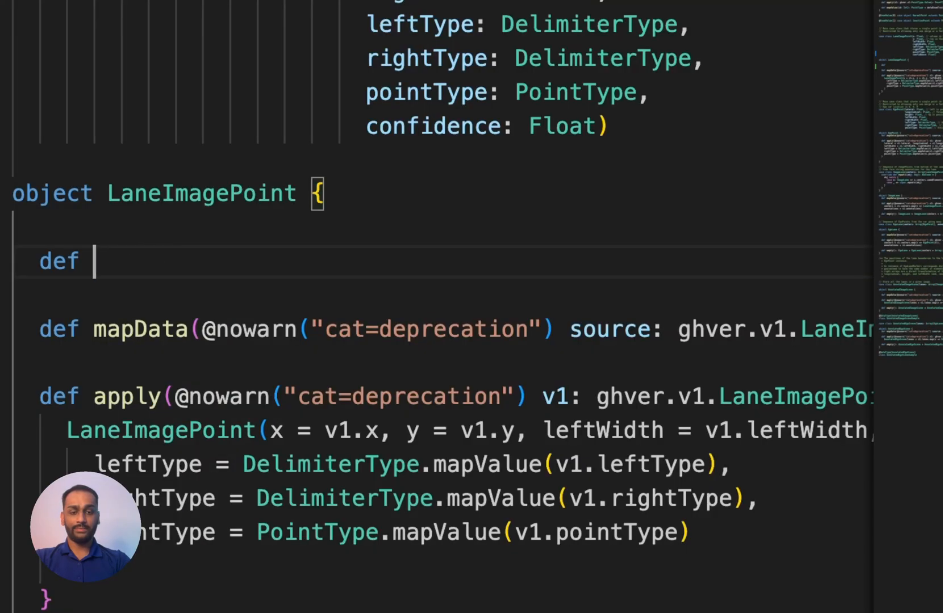
type("updateConf")
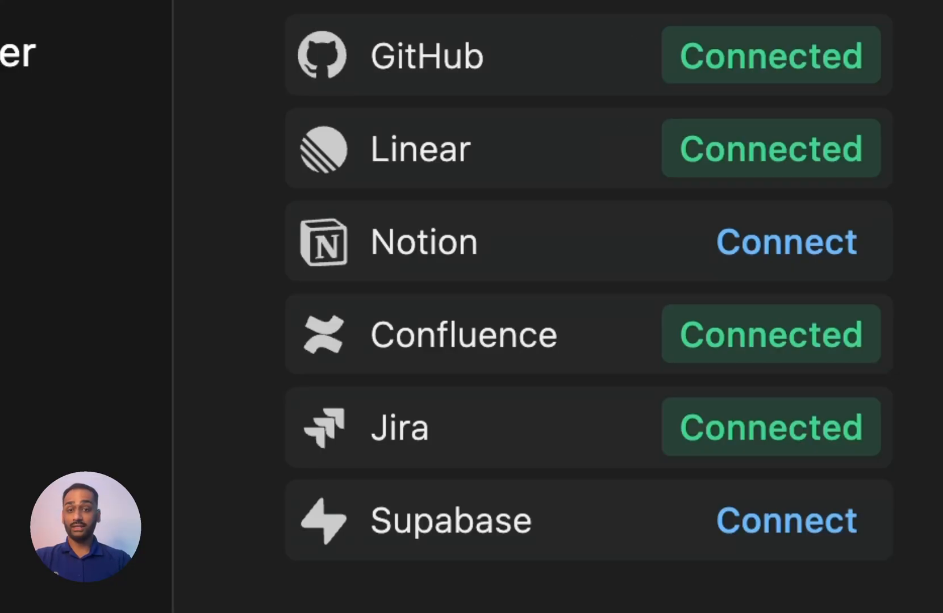
Scroll through the Augment integrations and MCP configuration settings.
scroll("down", 3)
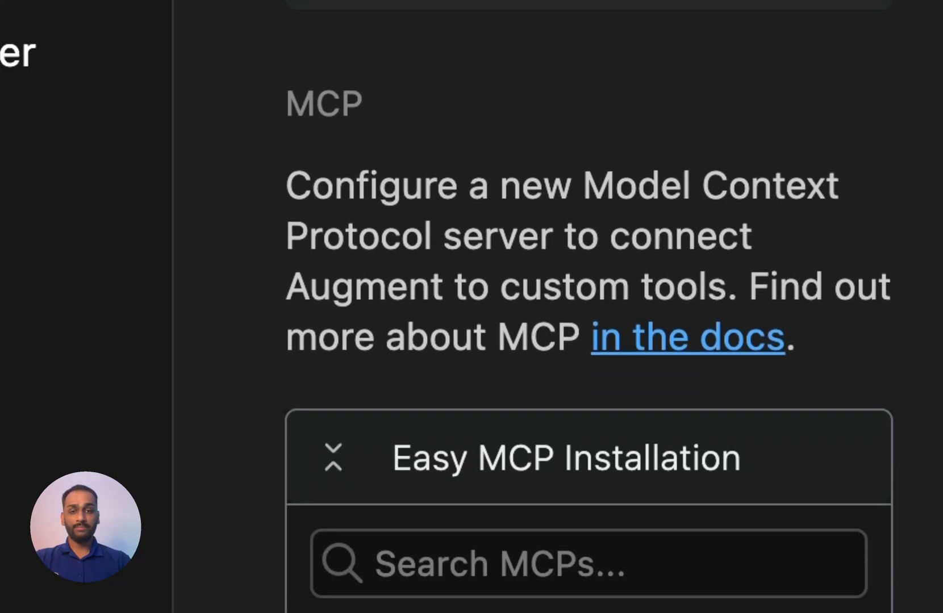
scroll("down", 3)
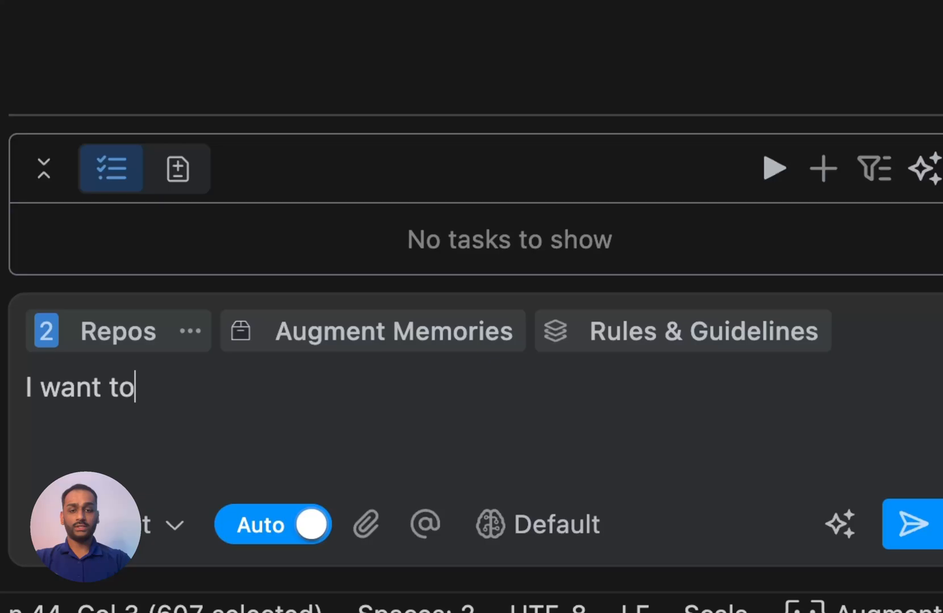
type("add a Google SSO")
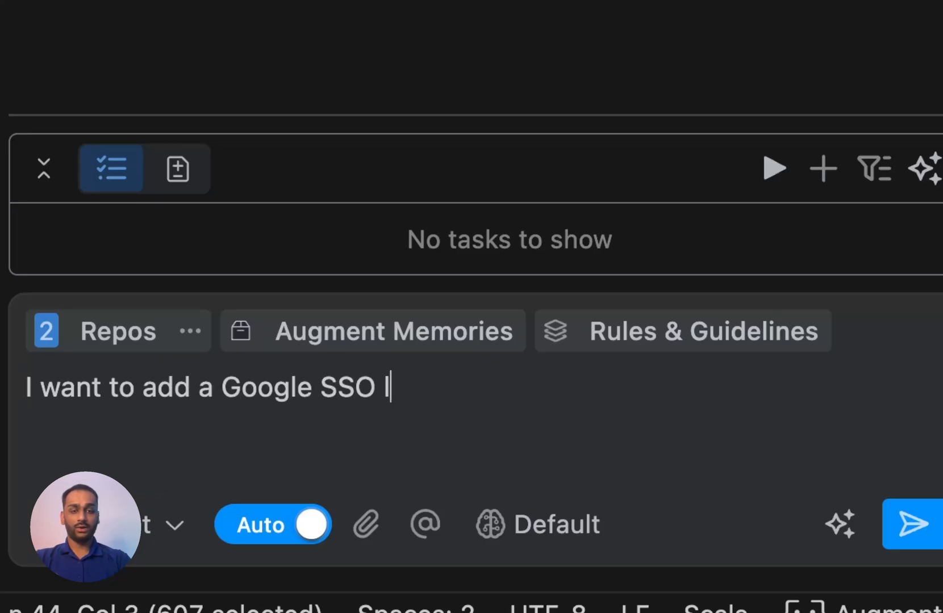
type("login b")
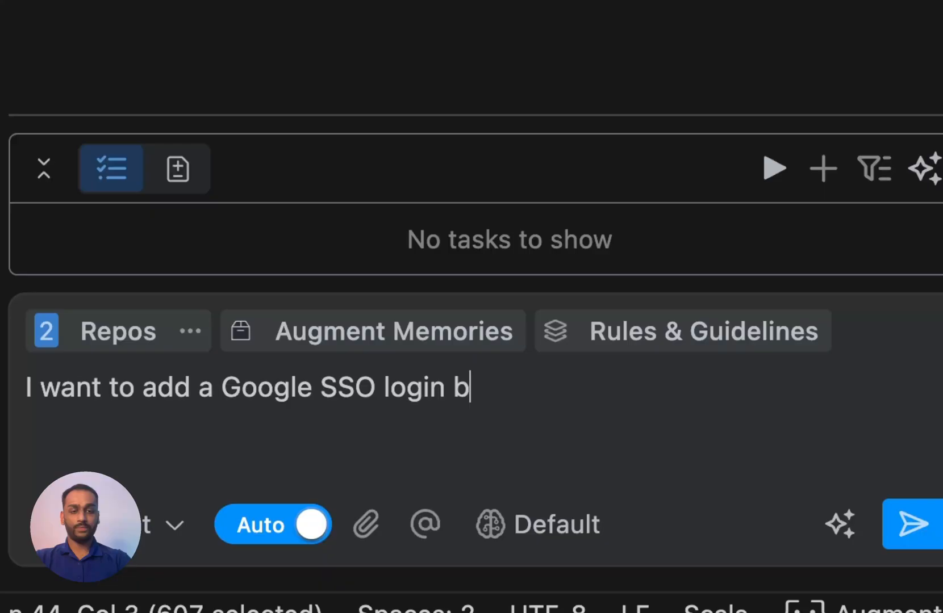
type("utton to my")
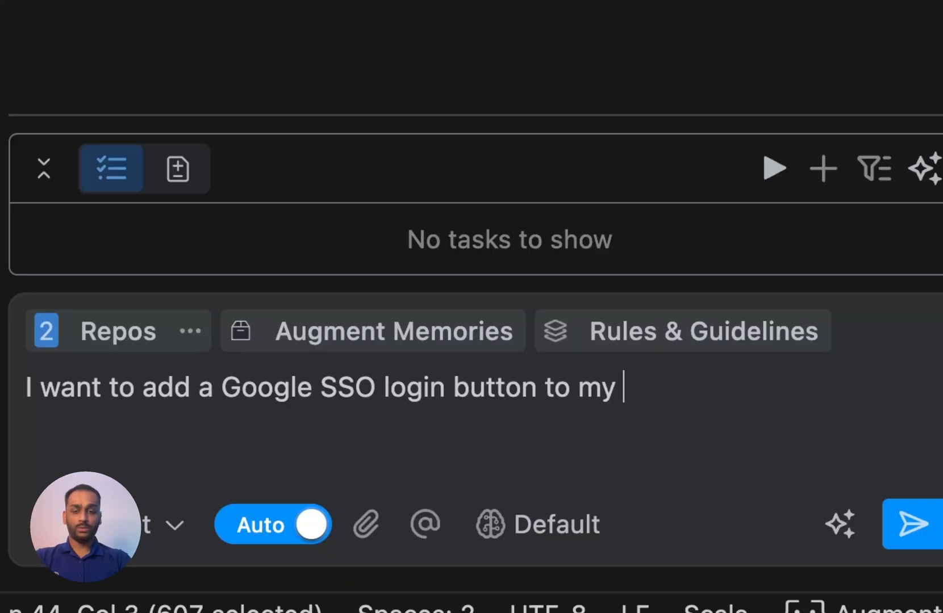
type("@frontend .")
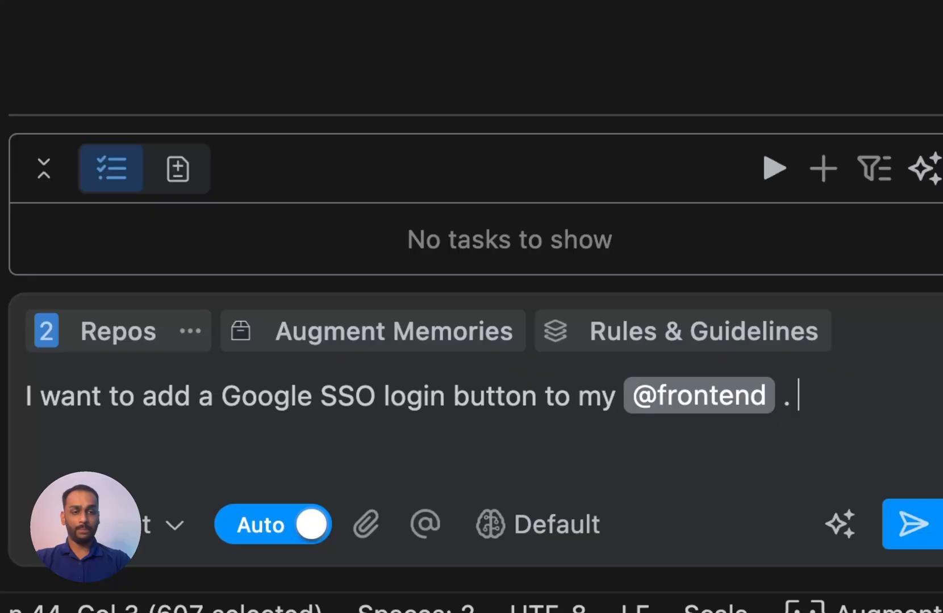
type("Search the")
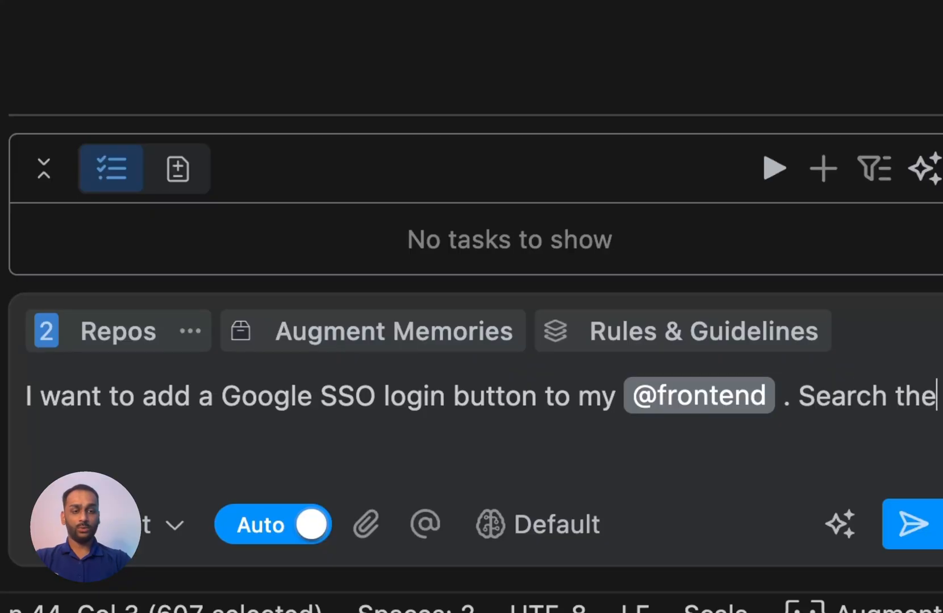
type("web for the late")
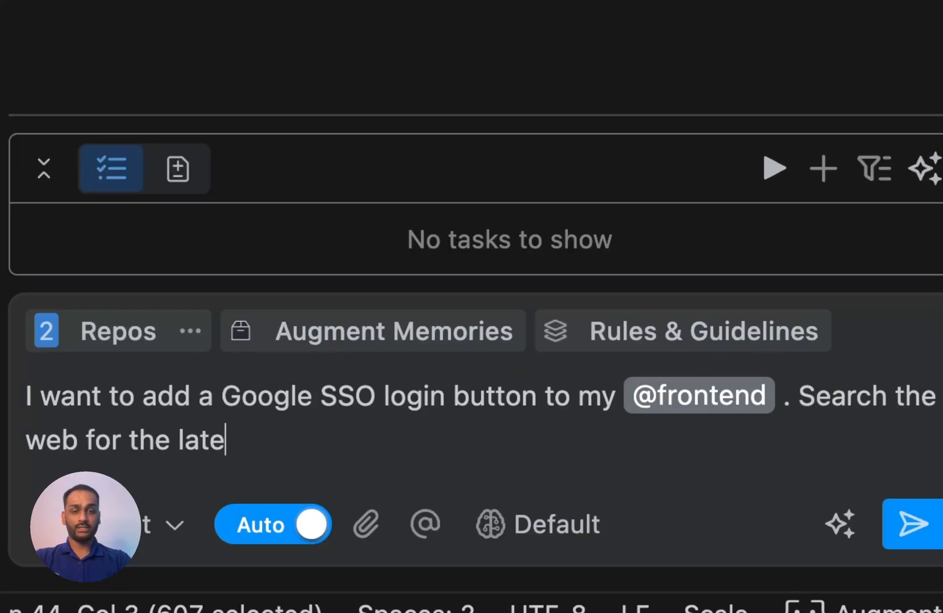
type("st OAuth end")
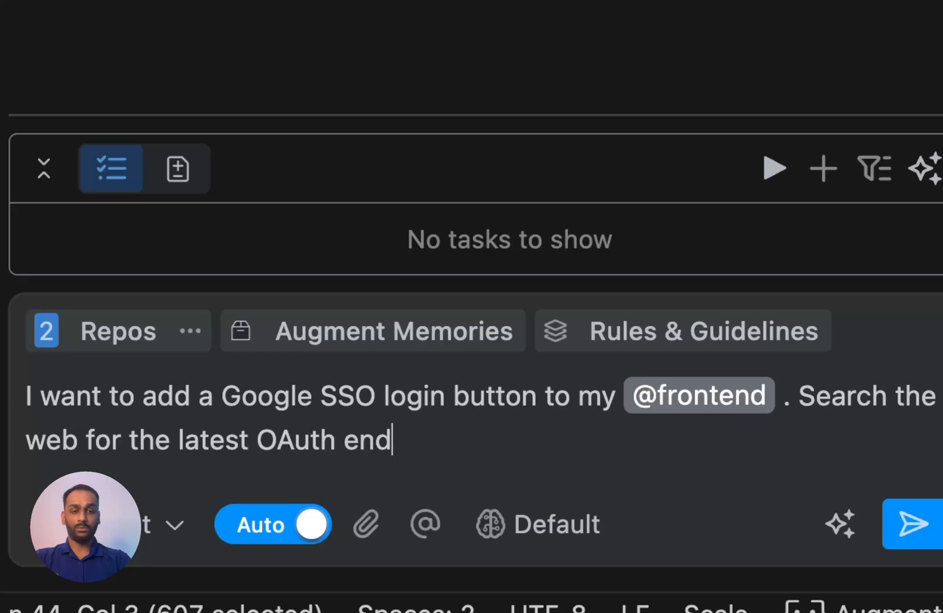
left_click(913, 524)
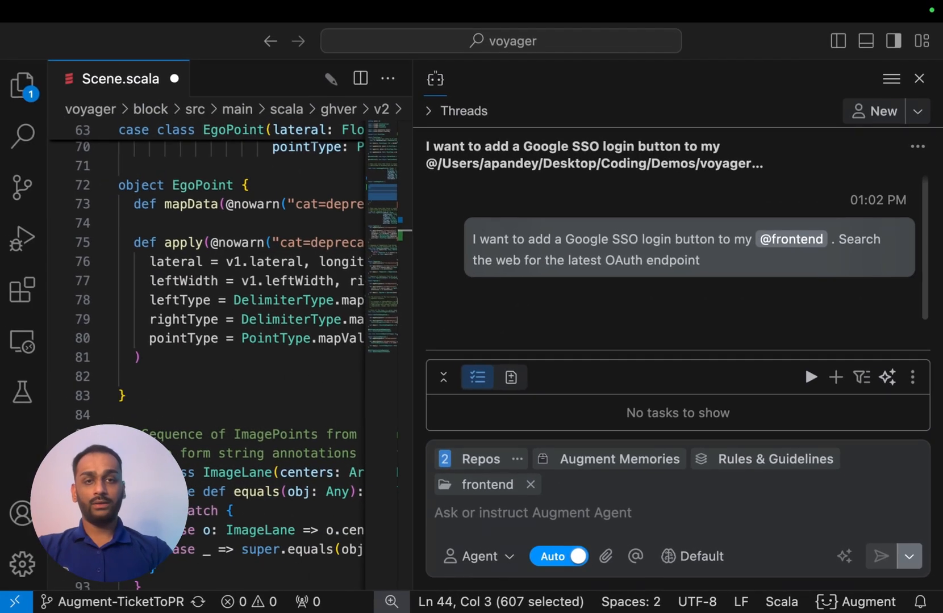
left_click(879, 556)
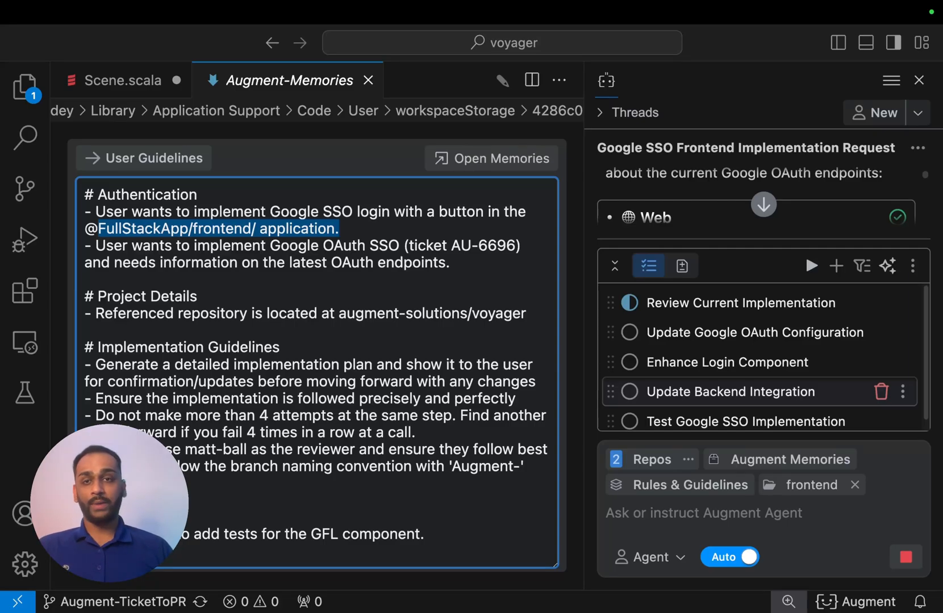
Check Augment Memories for the SSO request while the agent completes its five-task list.
left_click(628, 302)
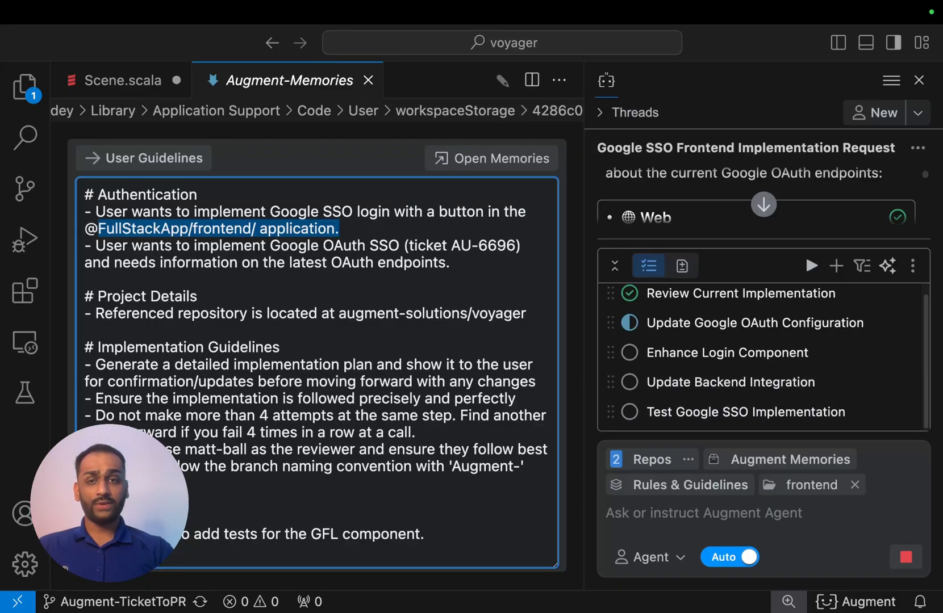
left_click(647, 557)
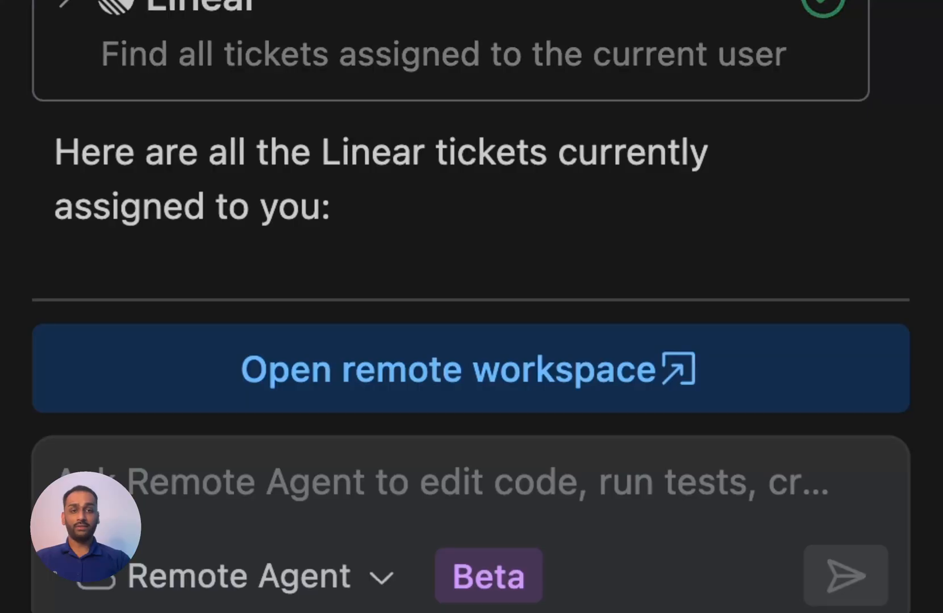
Browse the Remote Agents dashboard of idle cloud agents, including Linear tickets and AU-5937.
scroll("down", 3)
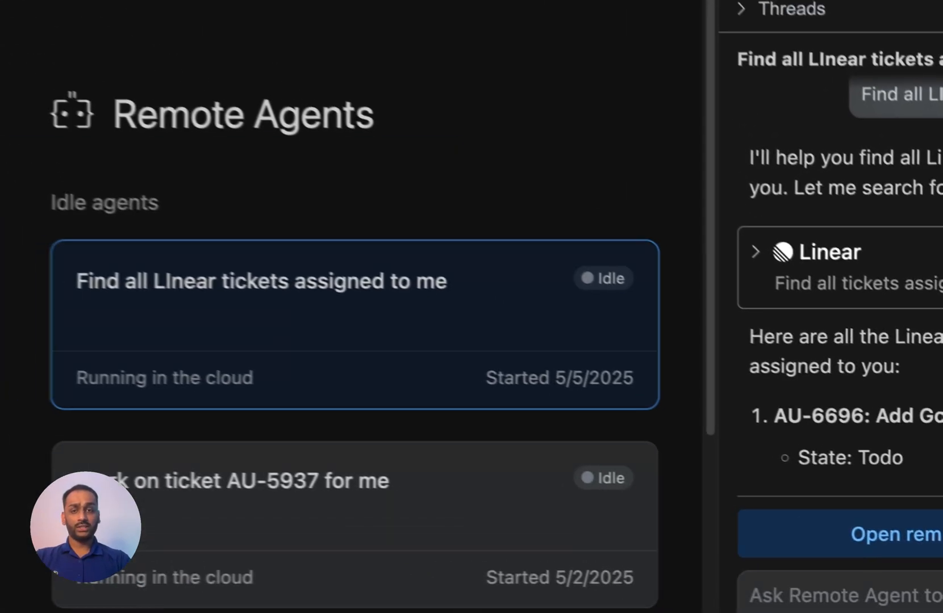
scroll("down", 3)
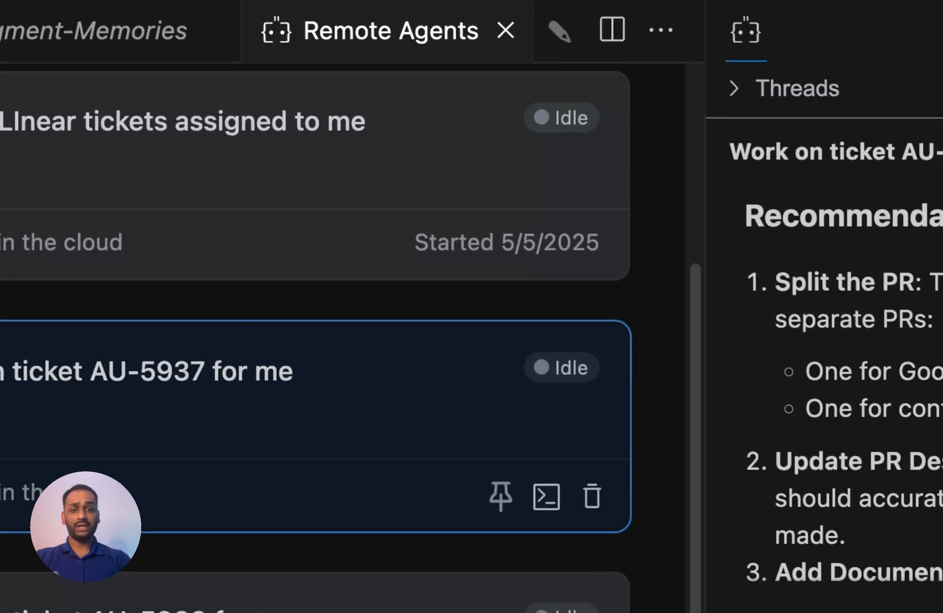
mouse_move(546, 498)
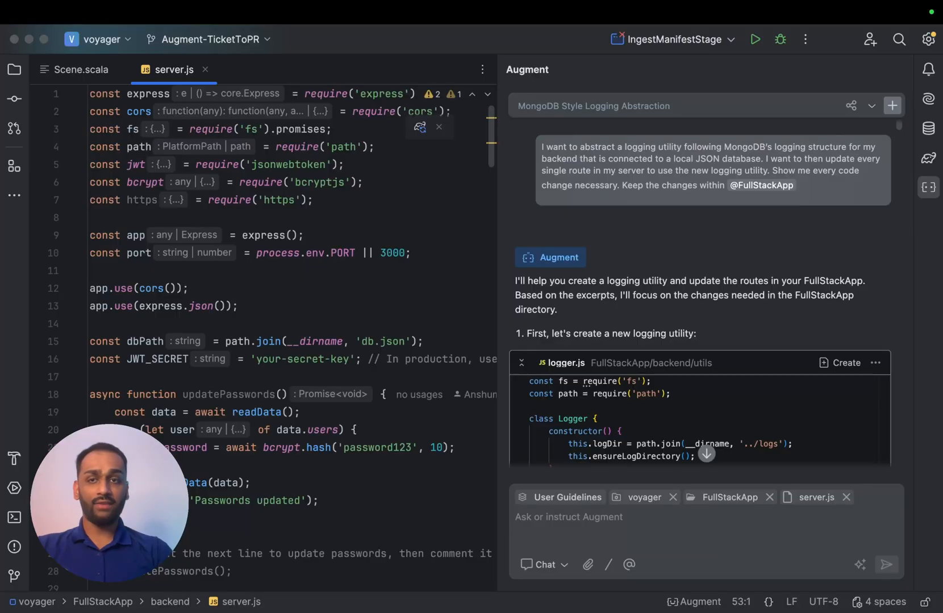
Create the suggested logger.js in FullStackApp/backend/utils and add it to Git.
scroll("down", 3)
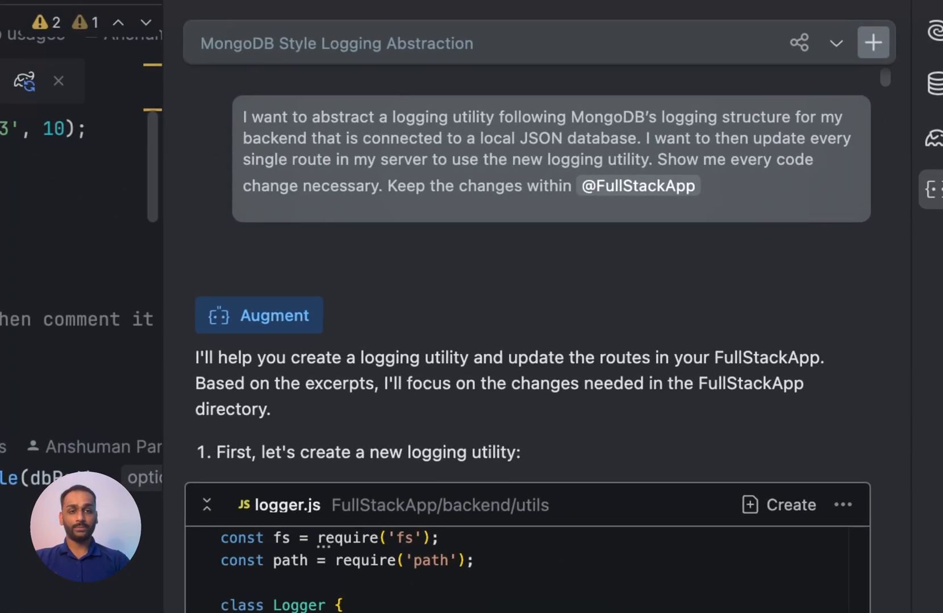
scroll("down", 3)
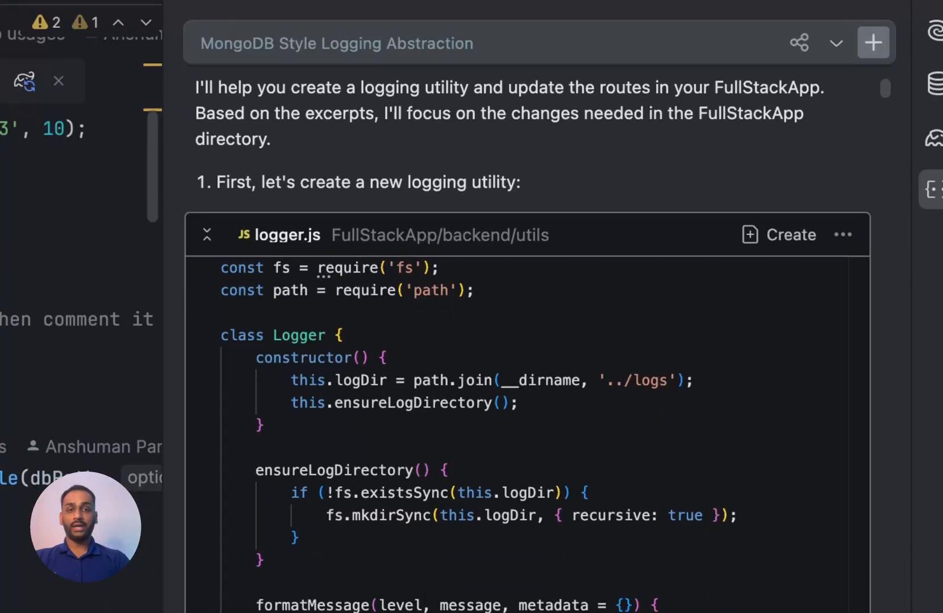
scroll("down", 3)
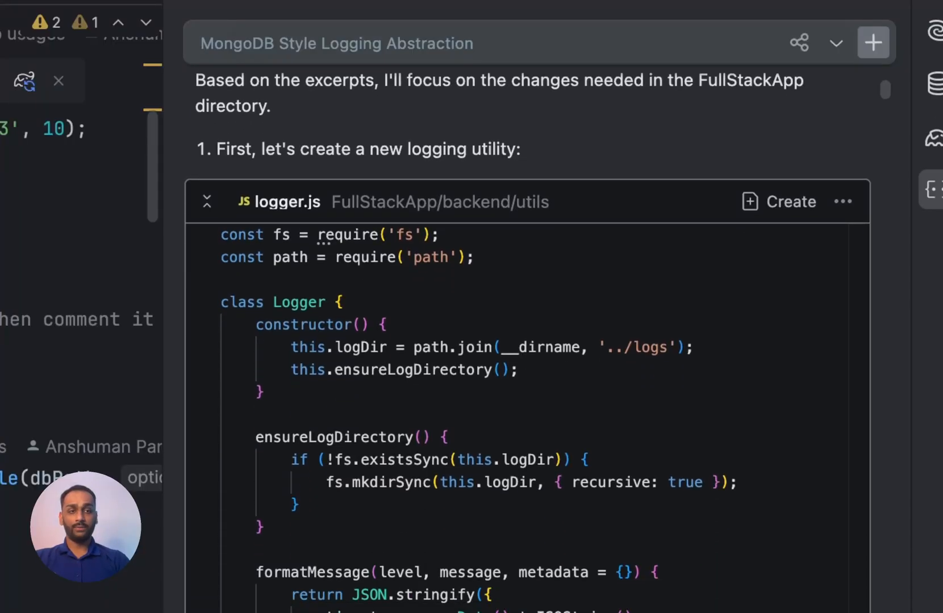
left_click(788, 201)
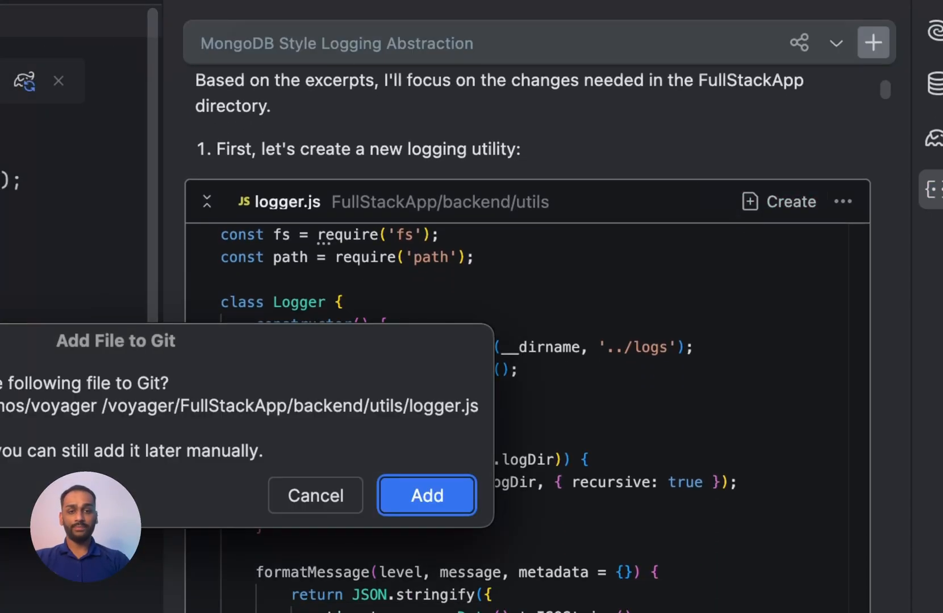
left_click(425, 495)
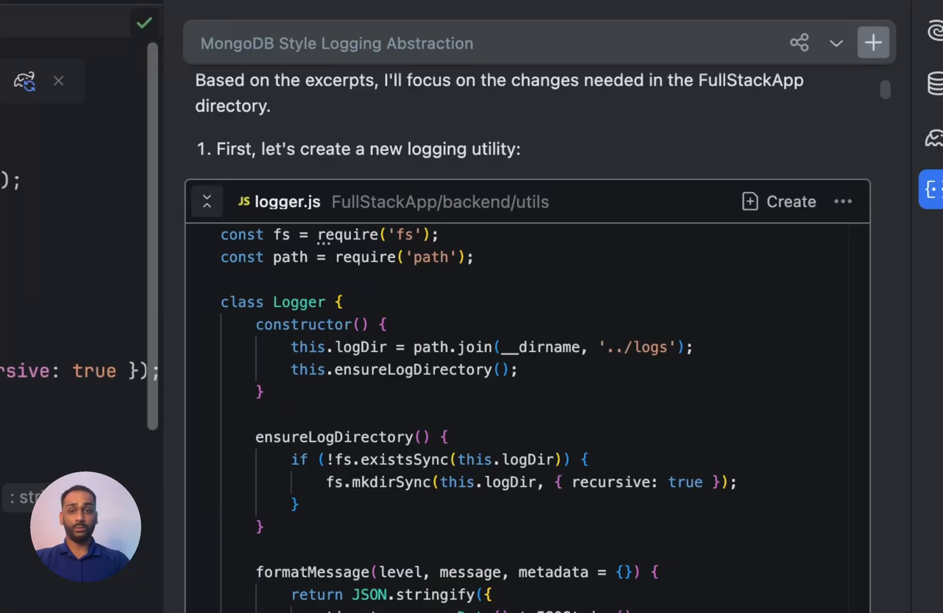
scroll("down", 3)
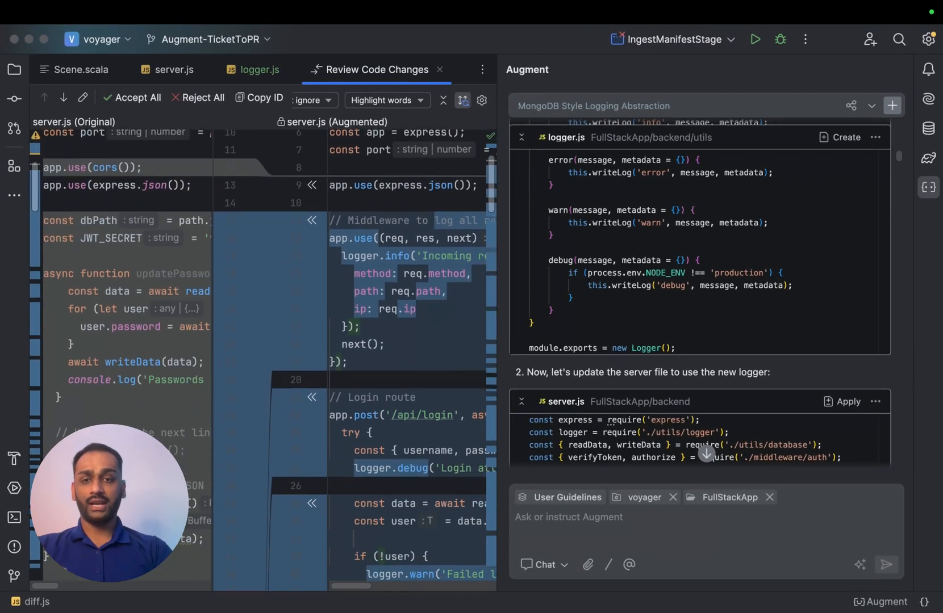
Scroll through the side-by-side server.js review where routes use the new logger.
scroll("down", 3)
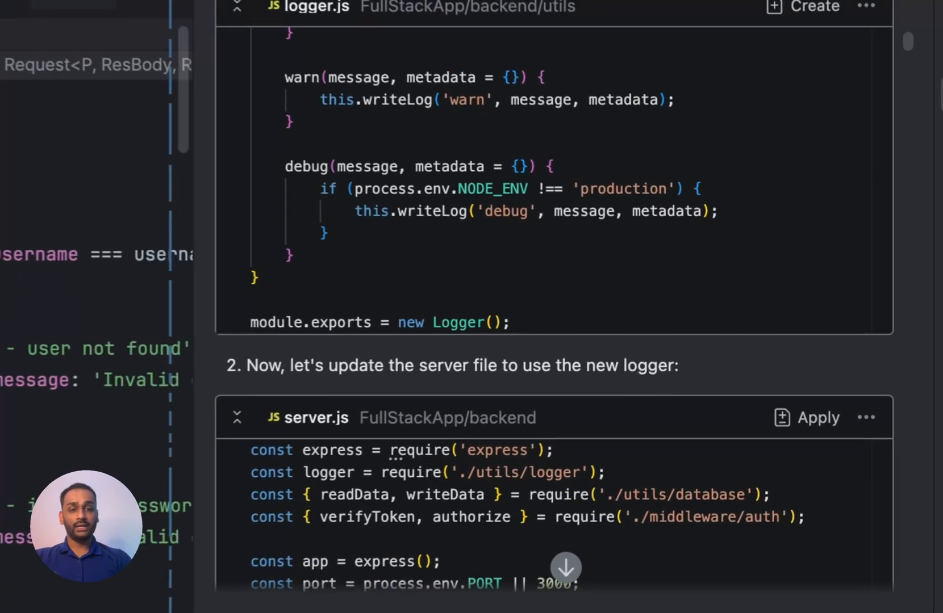
scroll("down", 3)
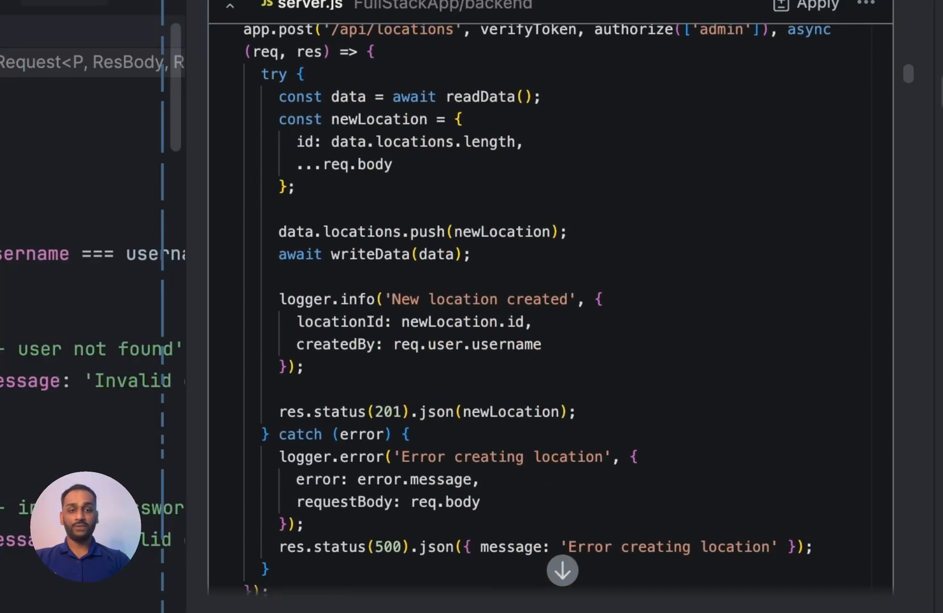
scroll("down", 3)
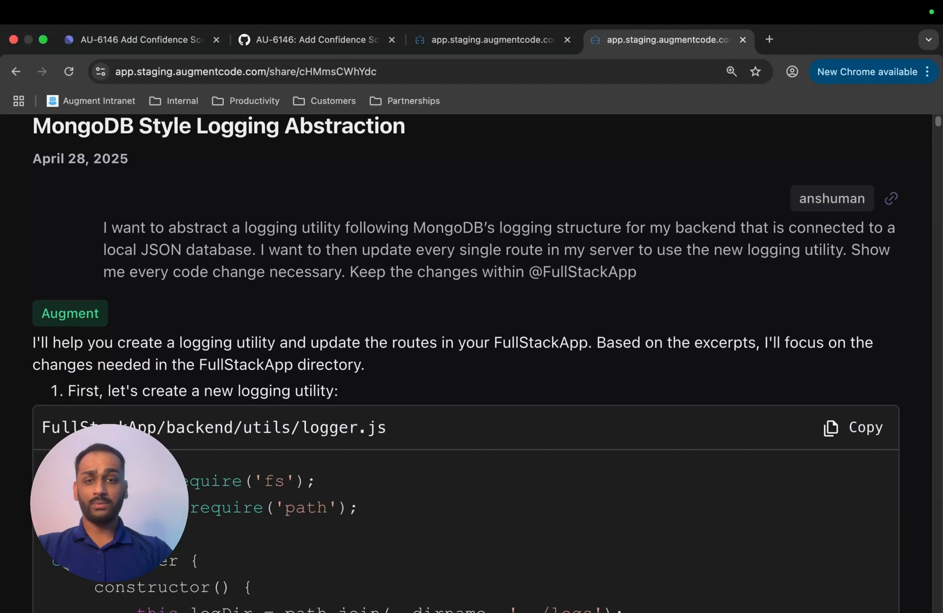
Scroll the shared MongoDB Style Logging Abstraction chat down to the logger.js code.
scroll("down", 3)
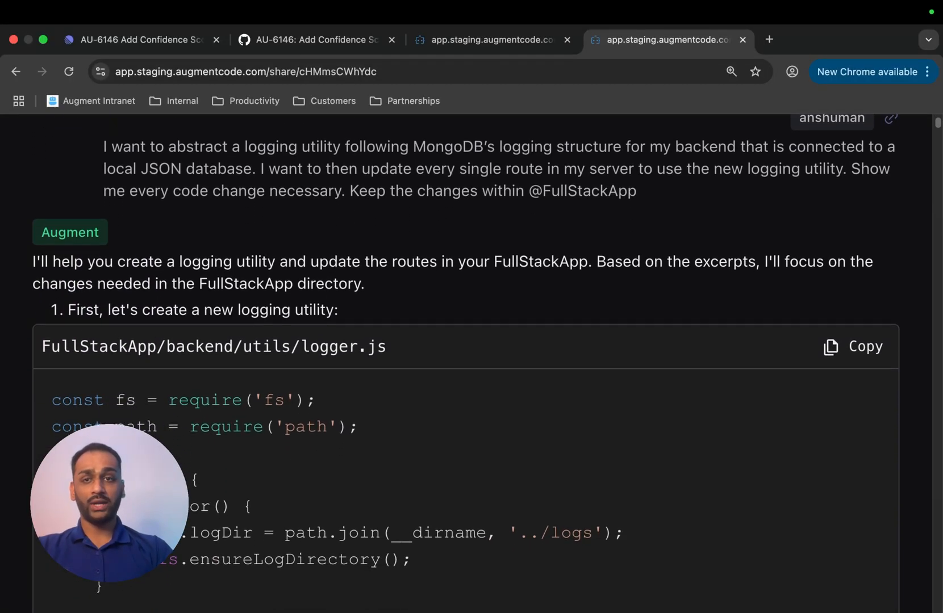
scroll("down", 3)
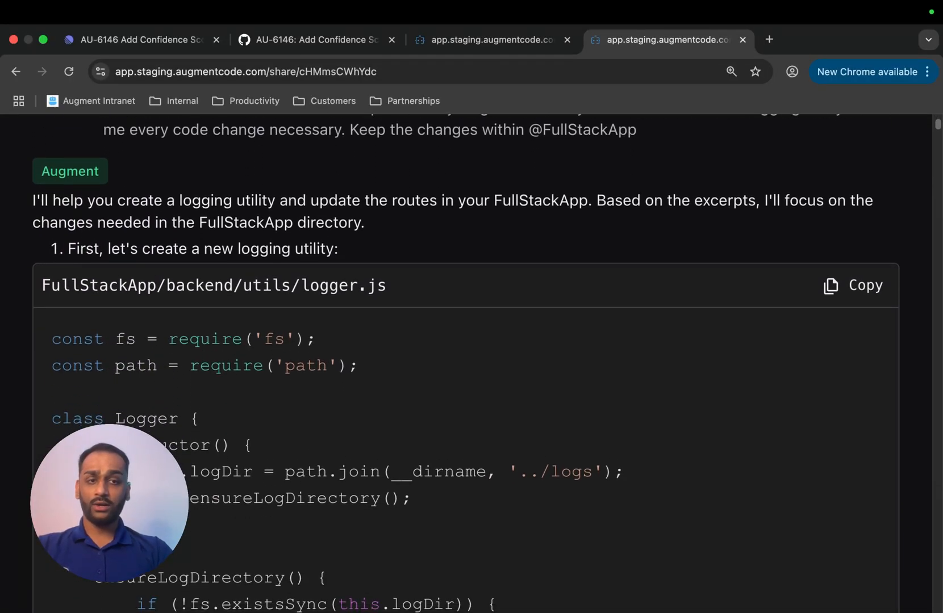